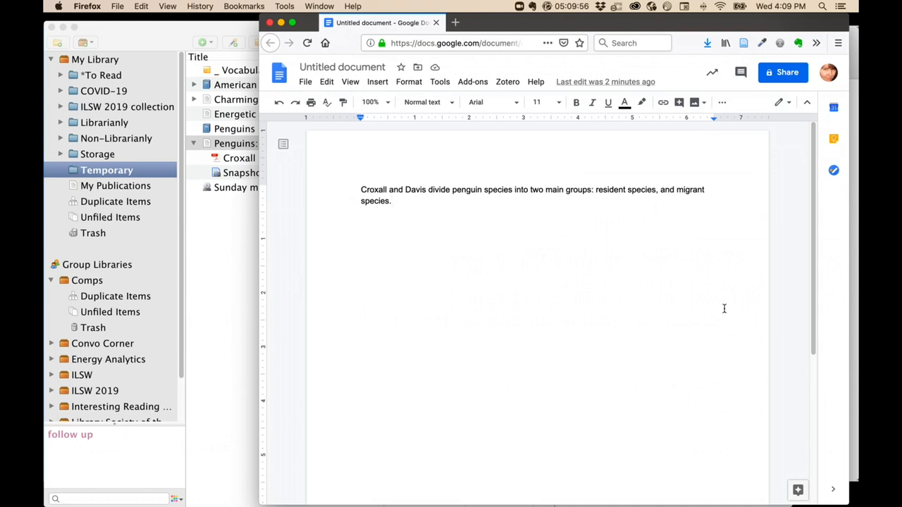
{"action": "mouse_move", "coordinate": [782, 248]}
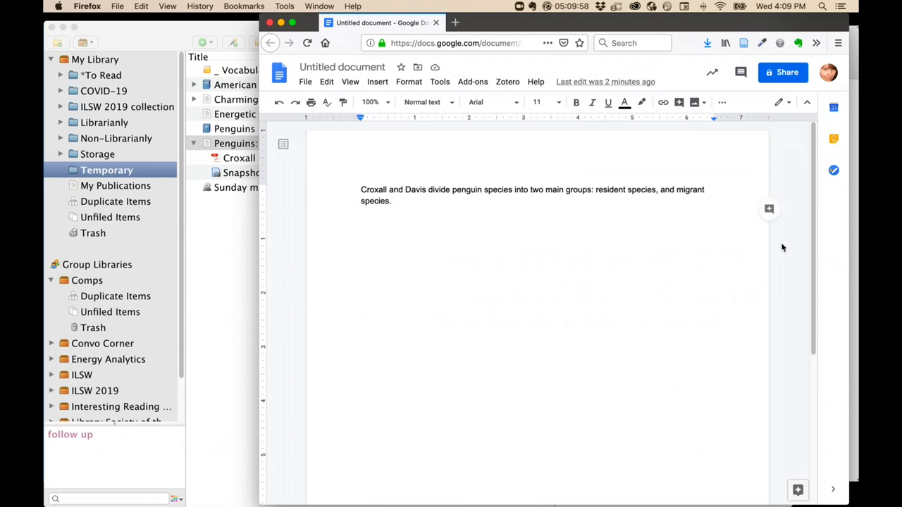
{"action": "mouse_move", "coordinate": [408, 82]}
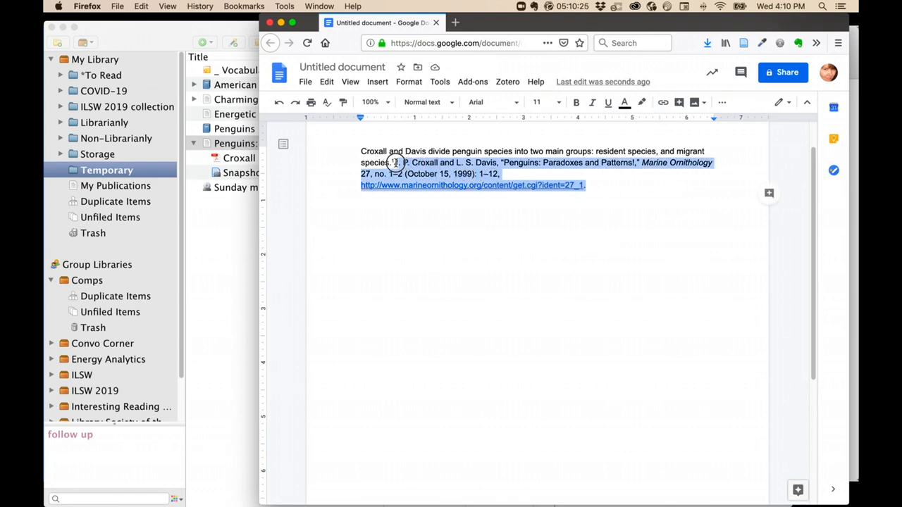
{"action": "mouse_move", "coordinate": [654, 305]}
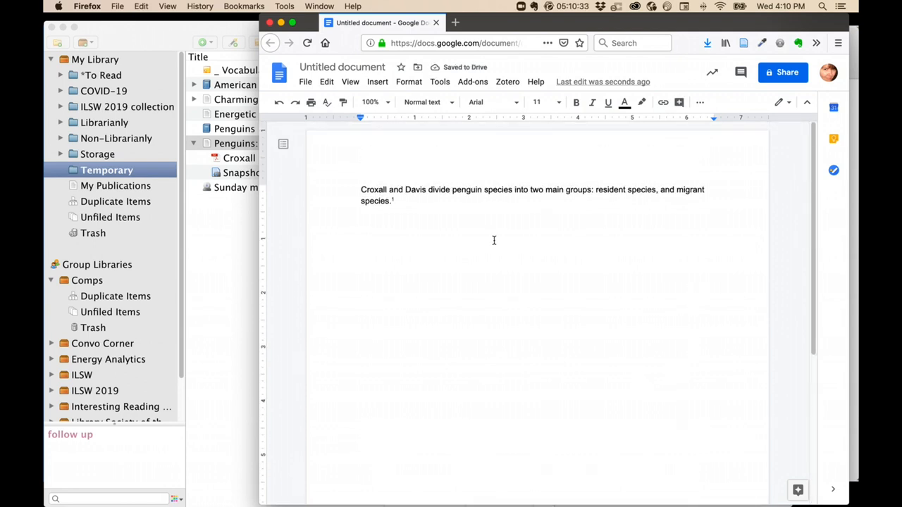
Start a new line below the footnoted Croxall and Davis sentence
{"action": "key", "text": "Return"}
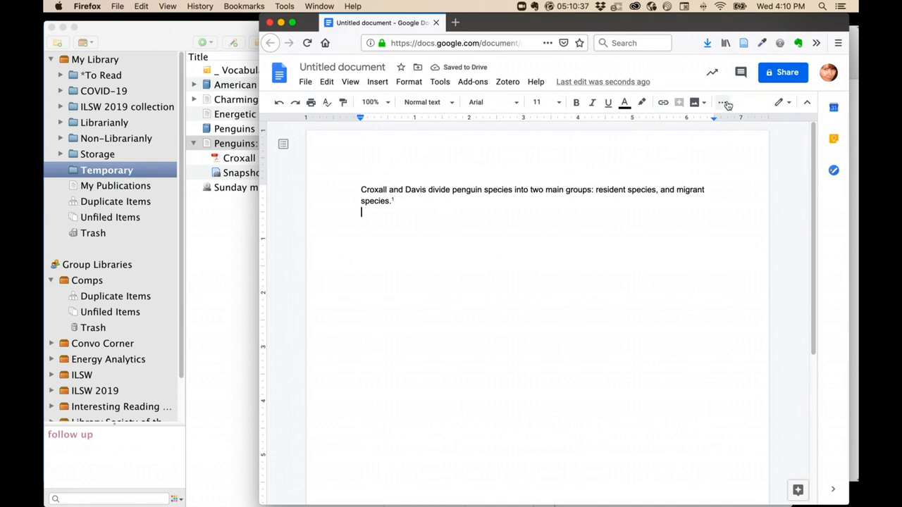
Begin a centered 'Bibliography' heading line under the sentence
{"action": "left_click", "coordinate": [722, 101]}
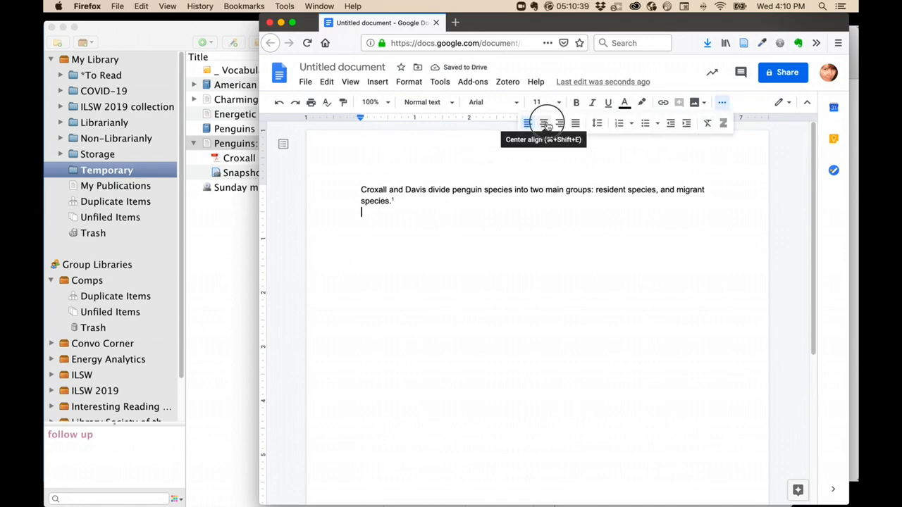
{"action": "type", "text": "Bibliography"}
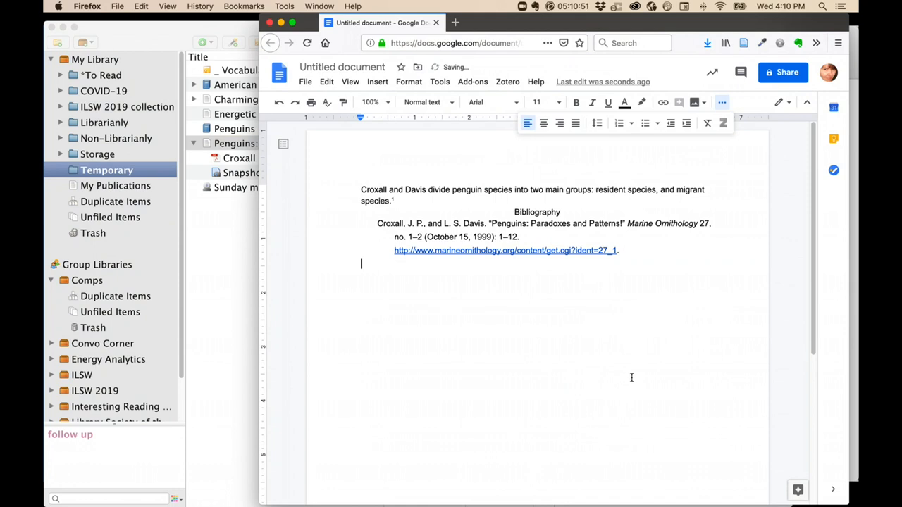
{"action": "mouse_move", "coordinate": [666, 265]}
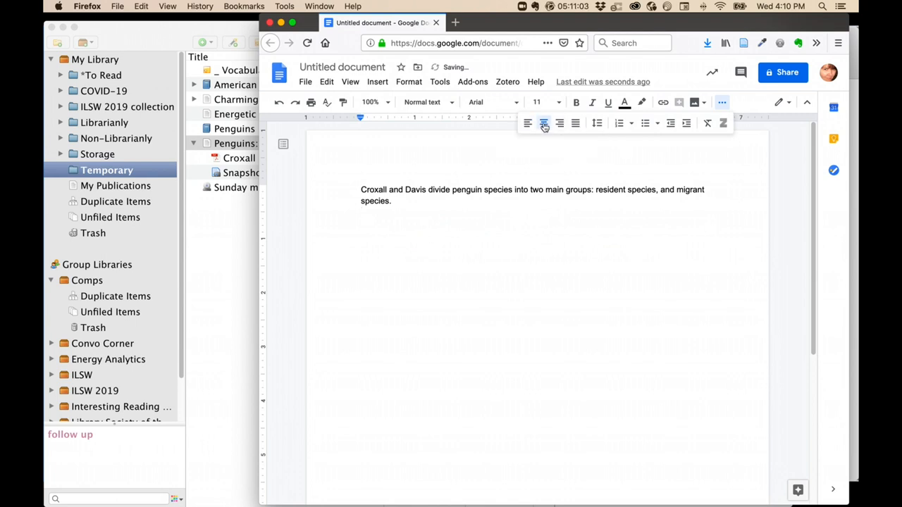
Finish typing the 'Bibliography' heading text
{"action": "type", "text": "Bibliography"}
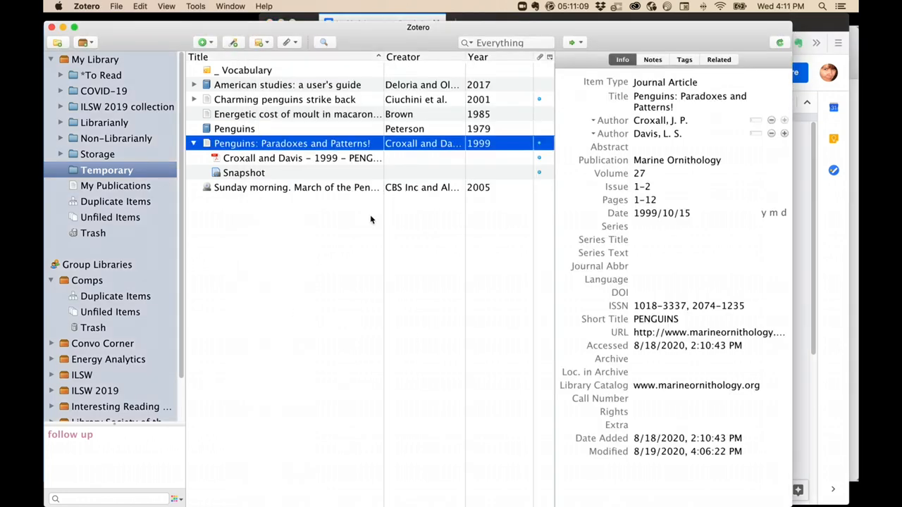
{"action": "mouse_move", "coordinate": [343, 276]}
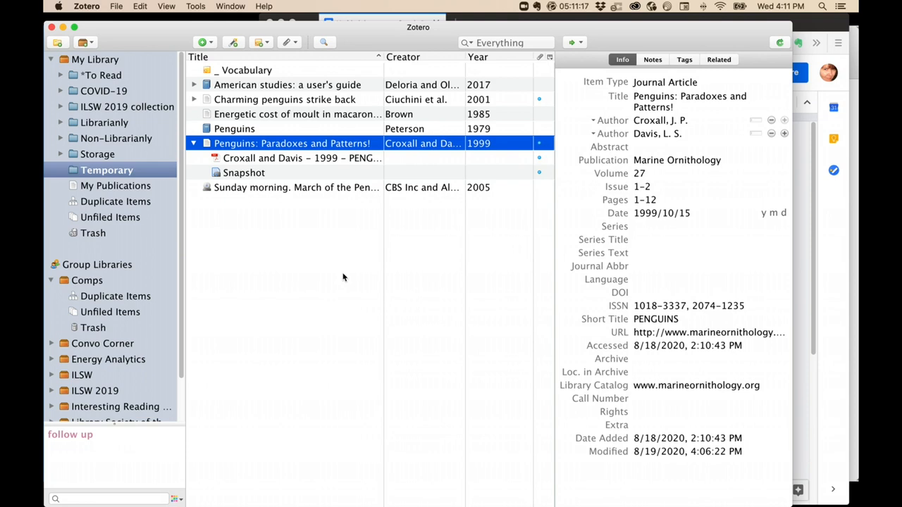
Select the four penguin items and copy a Chicago 17th full-note bibliography to the clipboard
{"action": "left_click", "coordinate": [296, 113]}
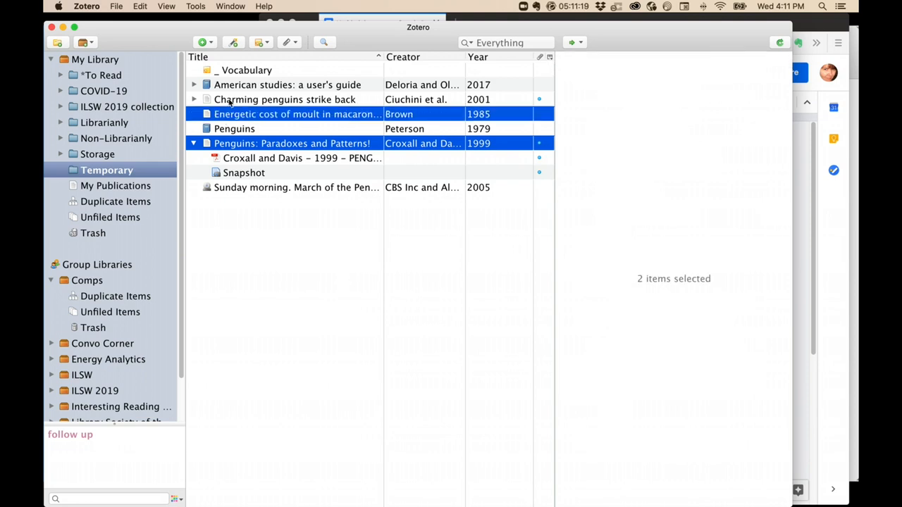
{"action": "left_click", "coordinate": [288, 84]}
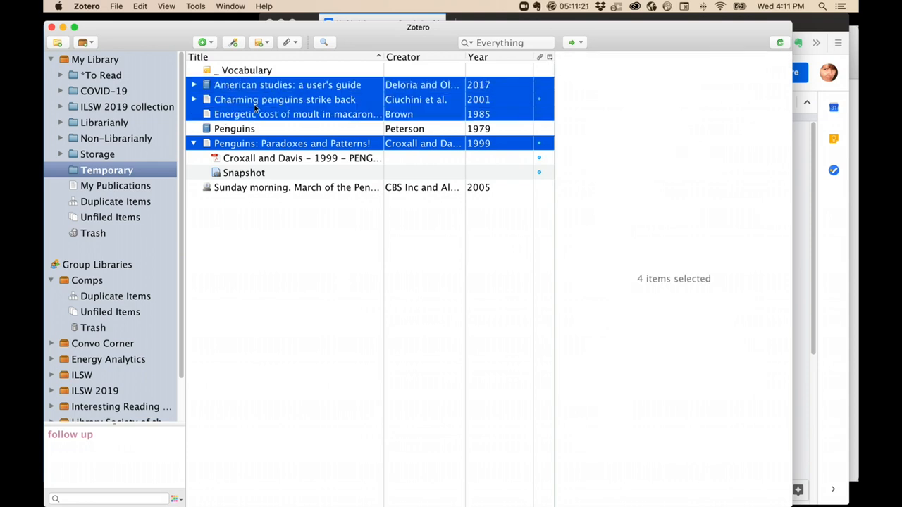
{"action": "right_click", "coordinate": [285, 98]}
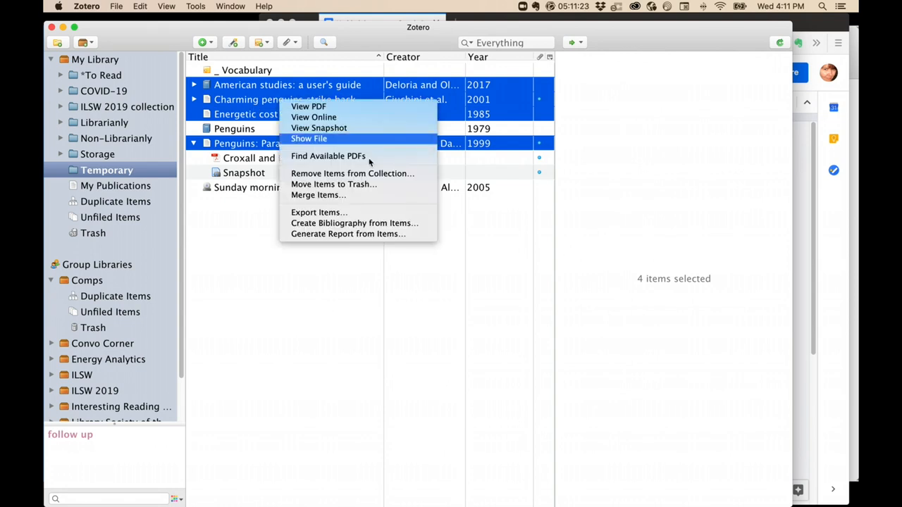
{"action": "mouse_move", "coordinate": [354, 222]}
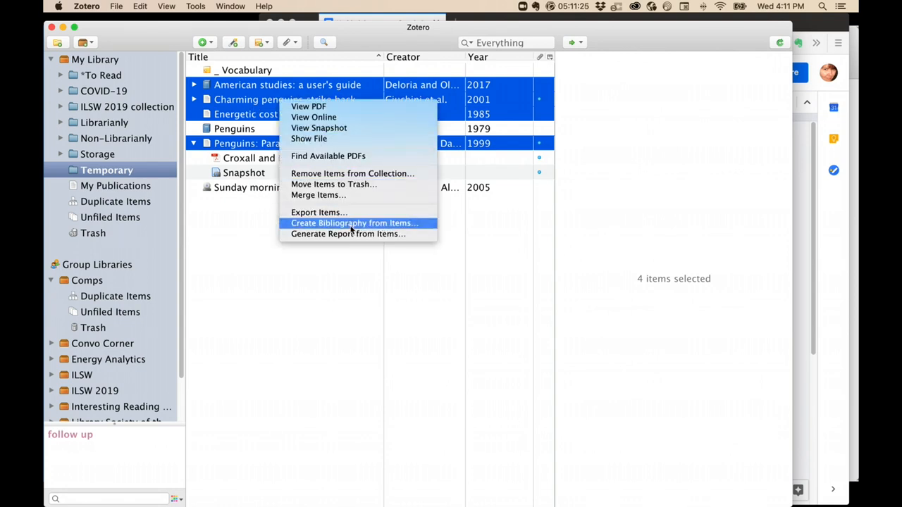
{"action": "left_click", "coordinate": [354, 222]}
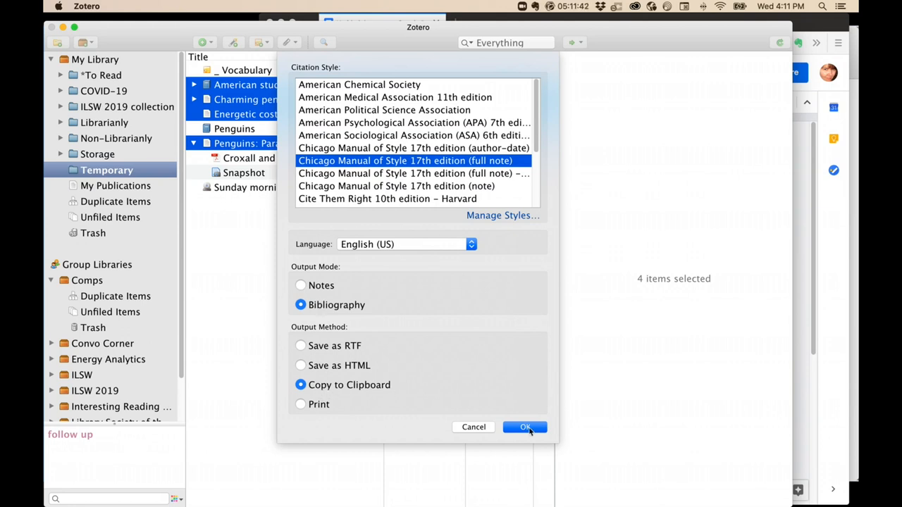
{"action": "left_click", "coordinate": [524, 427]}
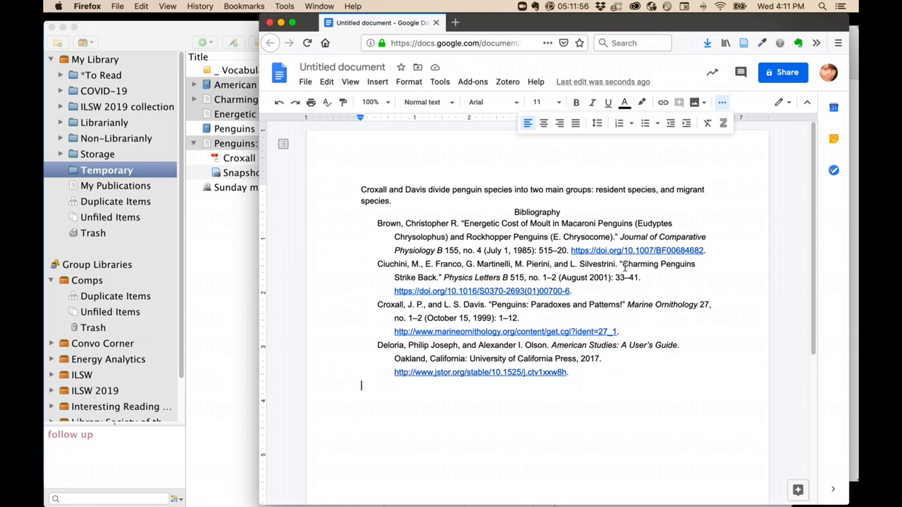
{"action": "mouse_move", "coordinate": [609, 412]}
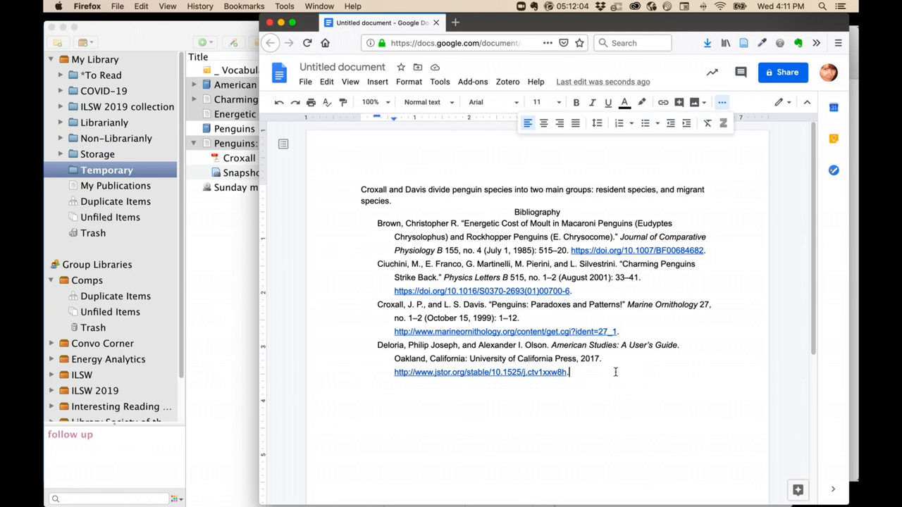
Begin typing 'In' below the Bibliography heading in the document
{"action": "type", "text": "In"}
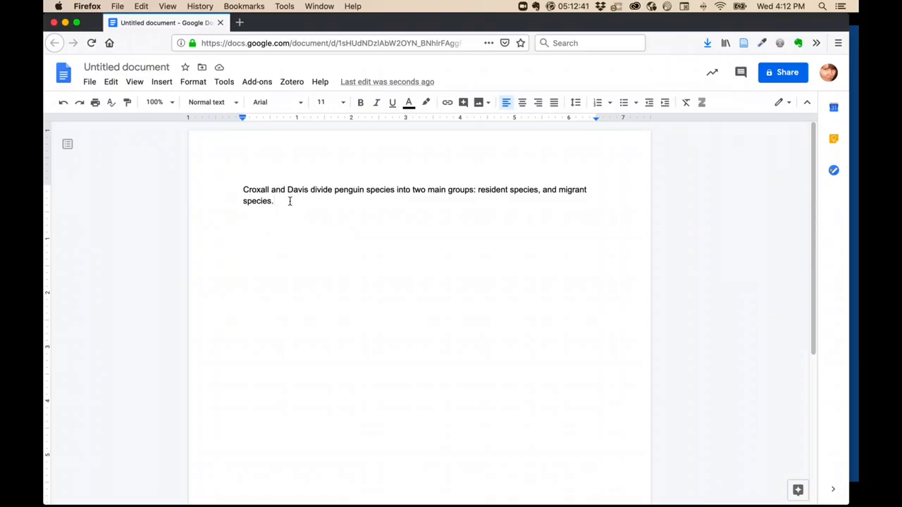
{"action": "mouse_move", "coordinate": [400, 135]}
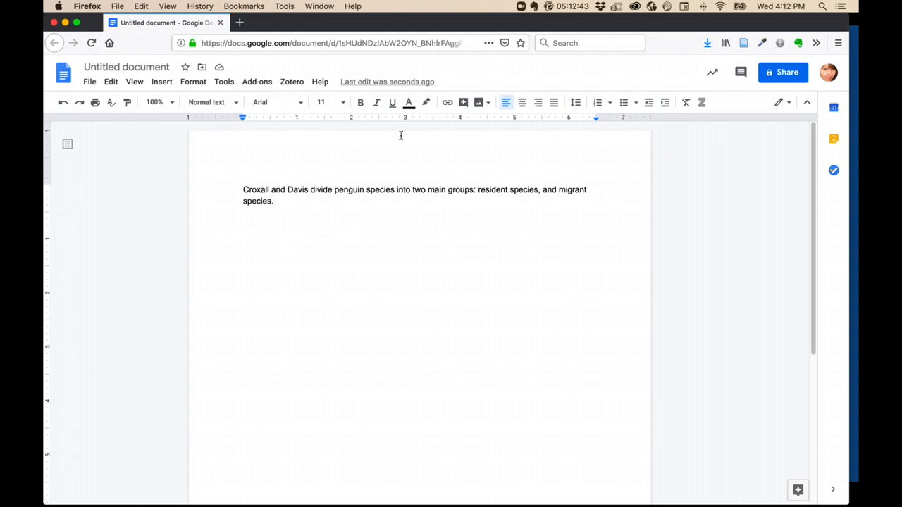
Bring up the Zotero menu for the document holding the penguin sentence
{"action": "left_click", "coordinate": [292, 81]}
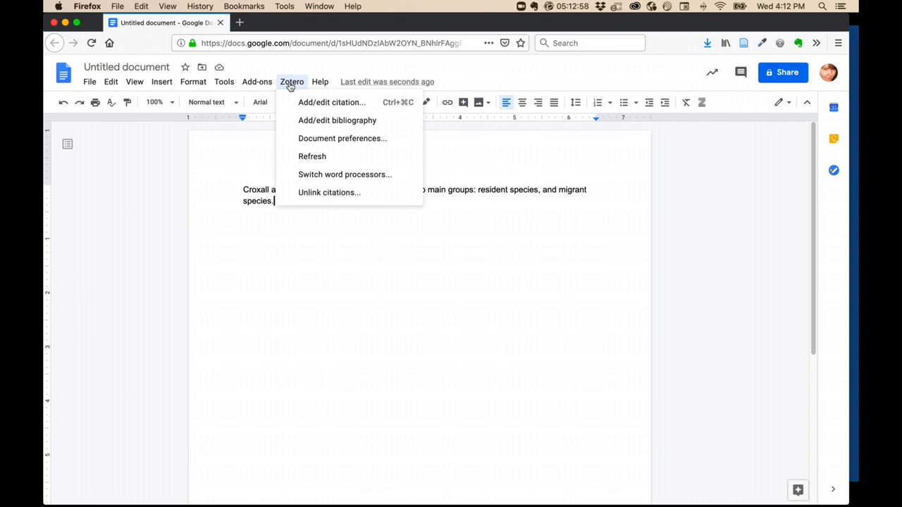
{"action": "mouse_move", "coordinate": [331, 102]}
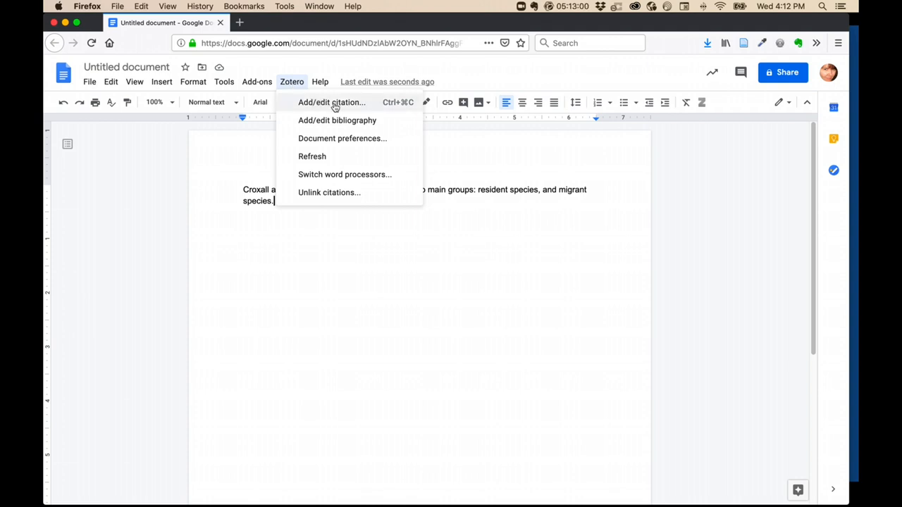
{"action": "mouse_move", "coordinate": [355, 106]}
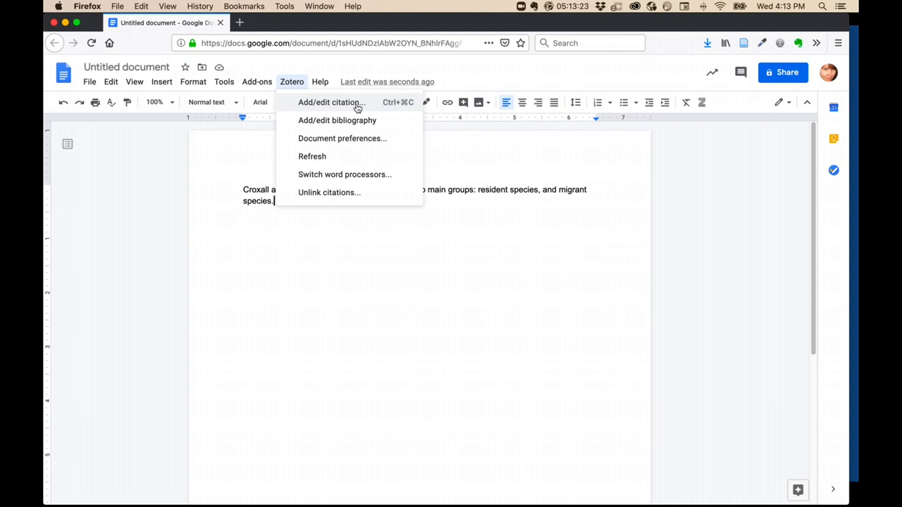
Search 'croxall' and pick the Penguins: Paradoxes and Patterns article for citation
{"action": "left_click", "coordinate": [332, 101]}
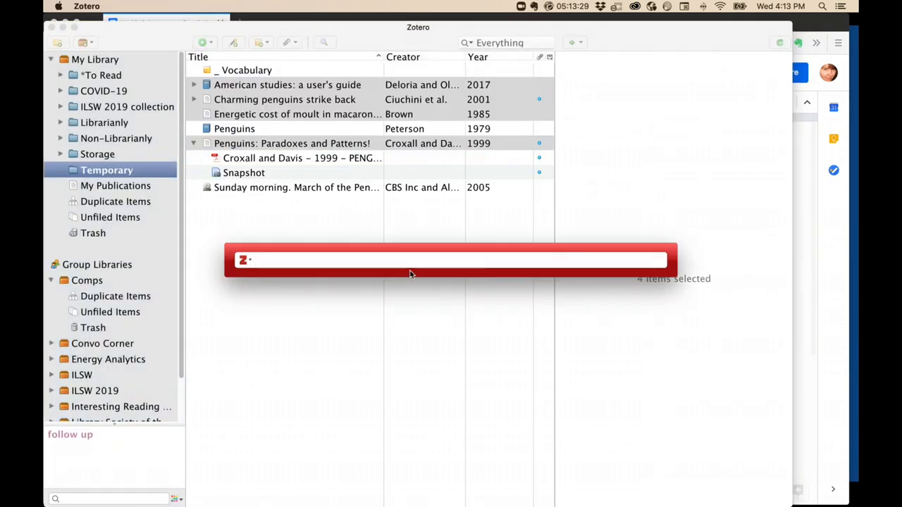
{"action": "type", "text": "cr"}
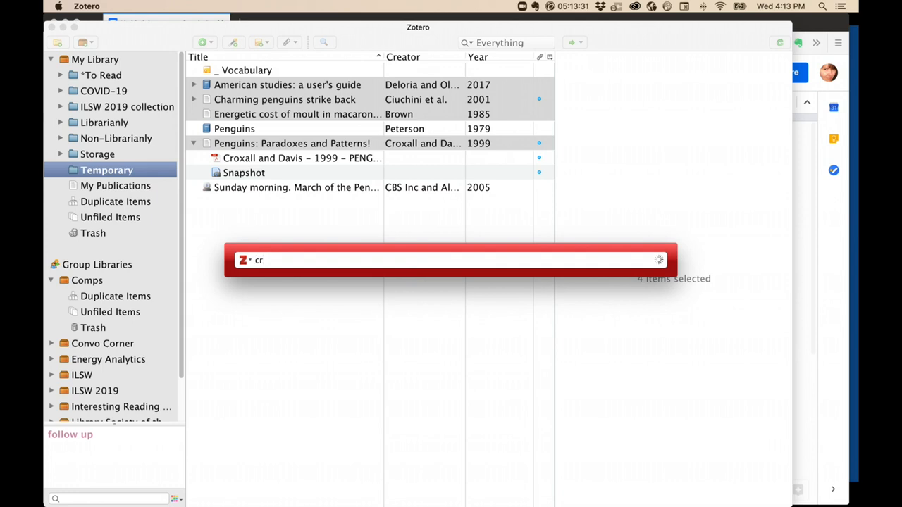
{"action": "type", "text": "oxall"}
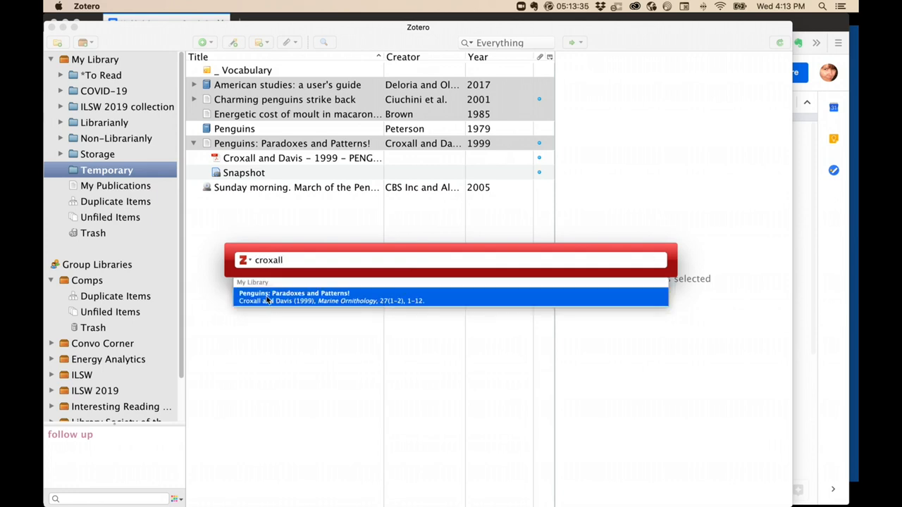
{"action": "left_click", "coordinate": [451, 296]}
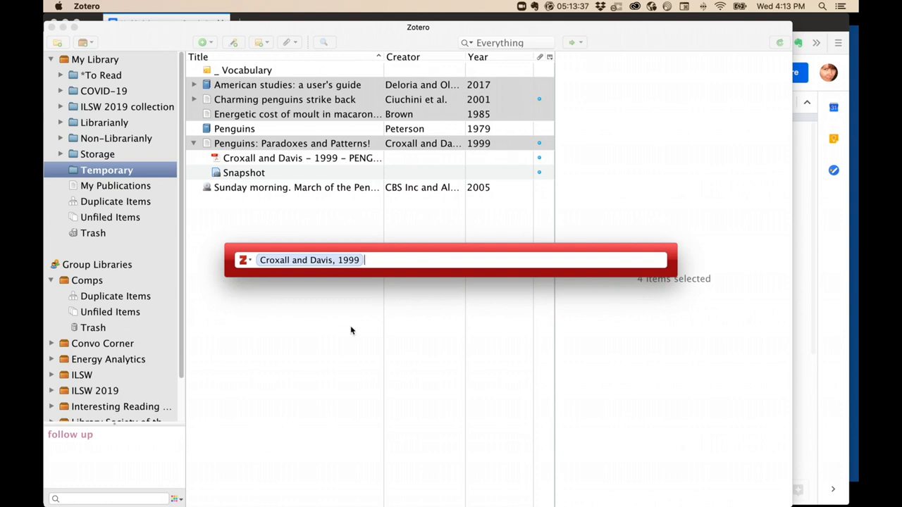
{"action": "mouse_move", "coordinate": [346, 323]}
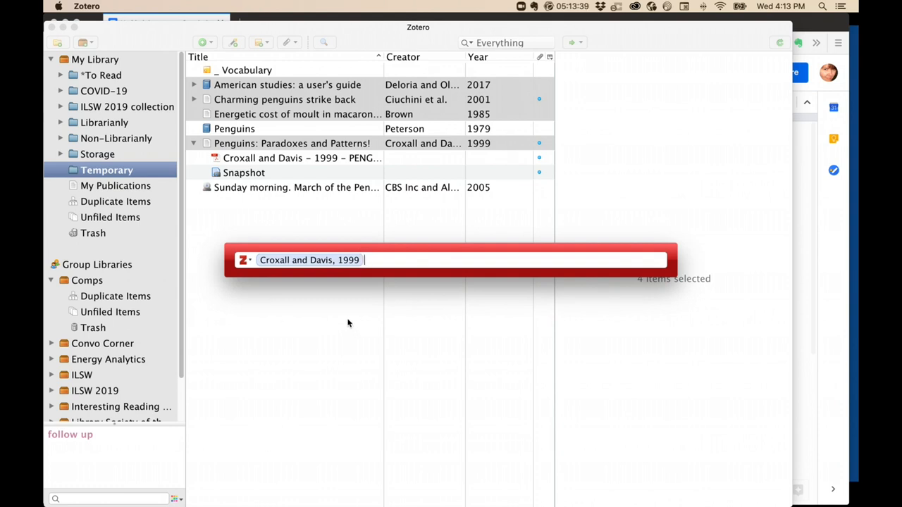
Give the Croxall and Davis citation page number 3
{"action": "triple_click", "coordinate": [310, 259]}
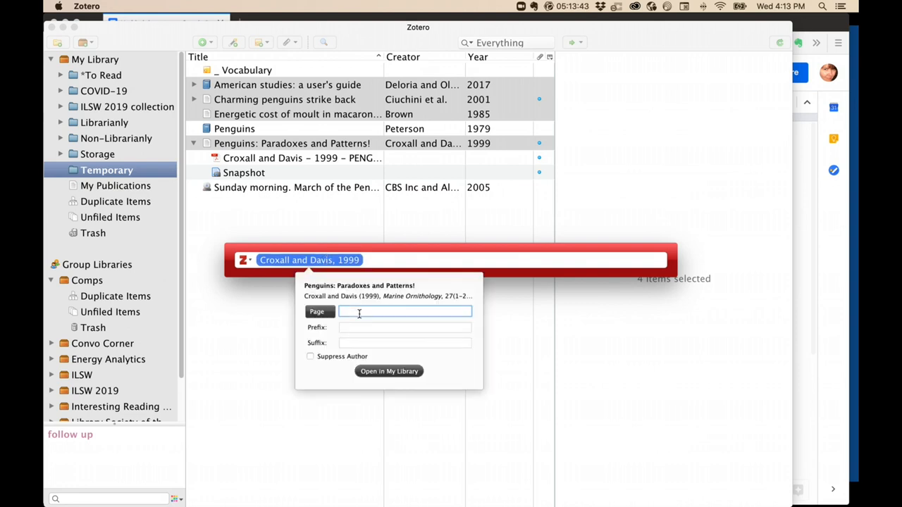
{"action": "type", "text": "3"}
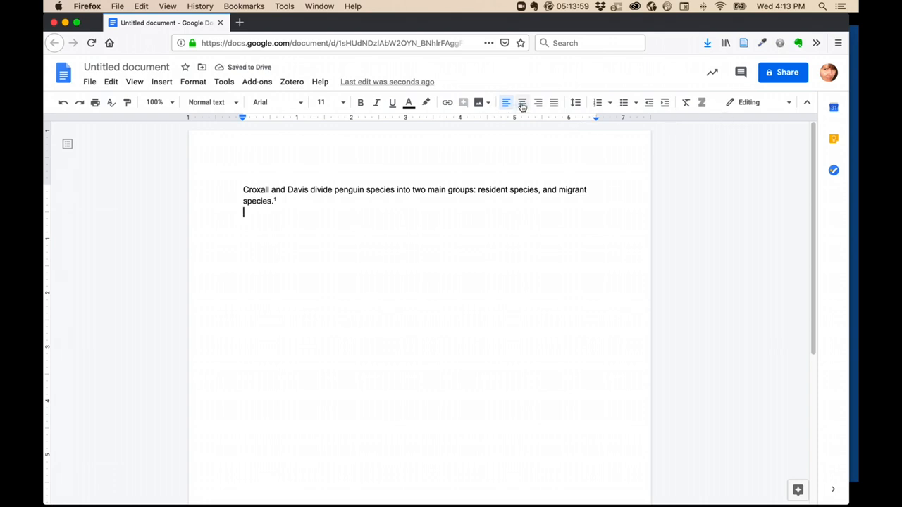
Add a 'Bibliography' heading and insert the Zotero-generated Croxall and Davis entry beneath it
{"action": "type", "text": "Bibliography"}
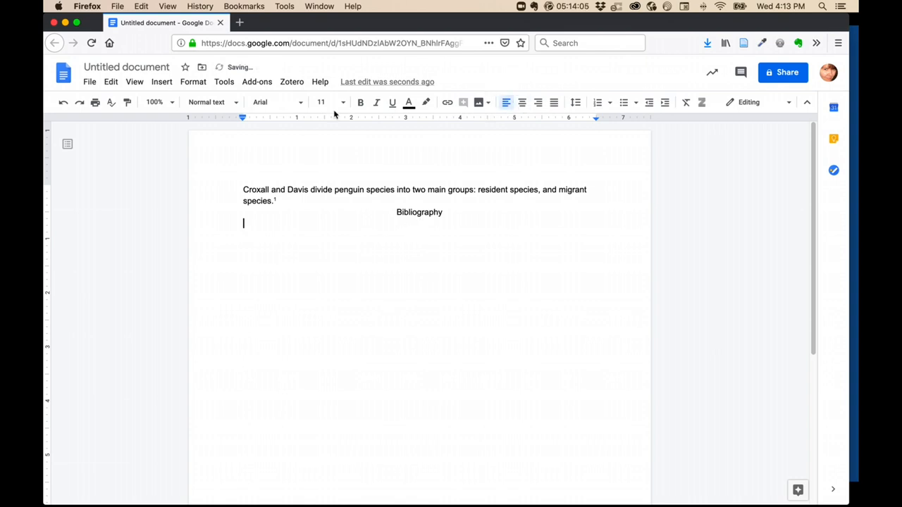
{"action": "left_click", "coordinate": [291, 80]}
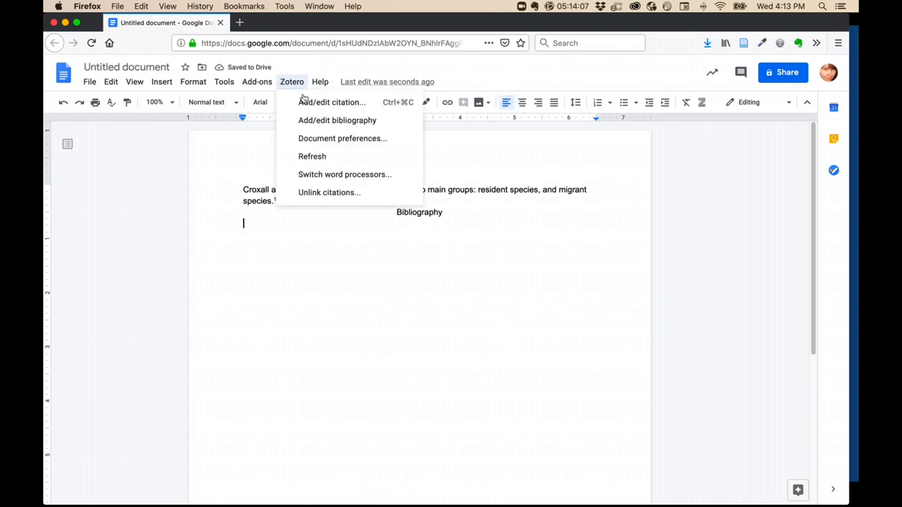
{"action": "left_click", "coordinate": [331, 102]}
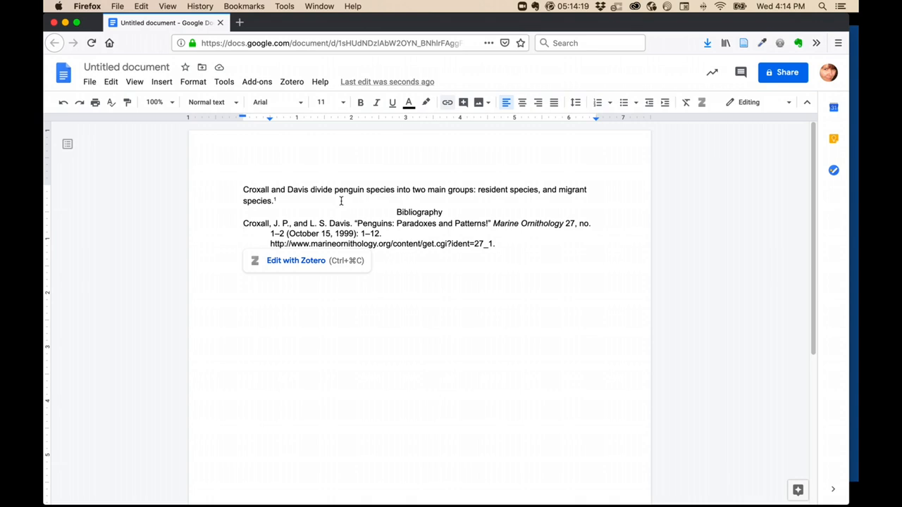
{"action": "mouse_move", "coordinate": [304, 224]}
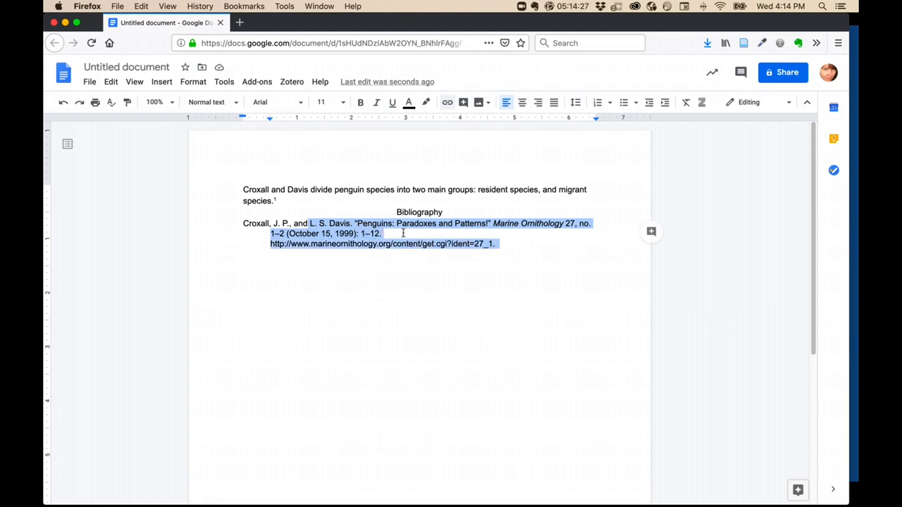
{"action": "mouse_move", "coordinate": [400, 234]}
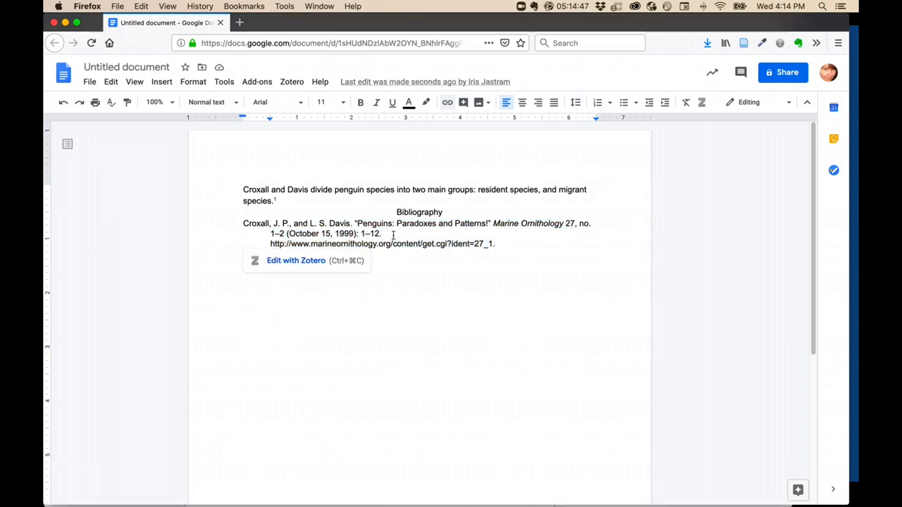
Refresh the bibliography entry so the article title ends with a period
{"action": "left_click", "coordinate": [296, 259]}
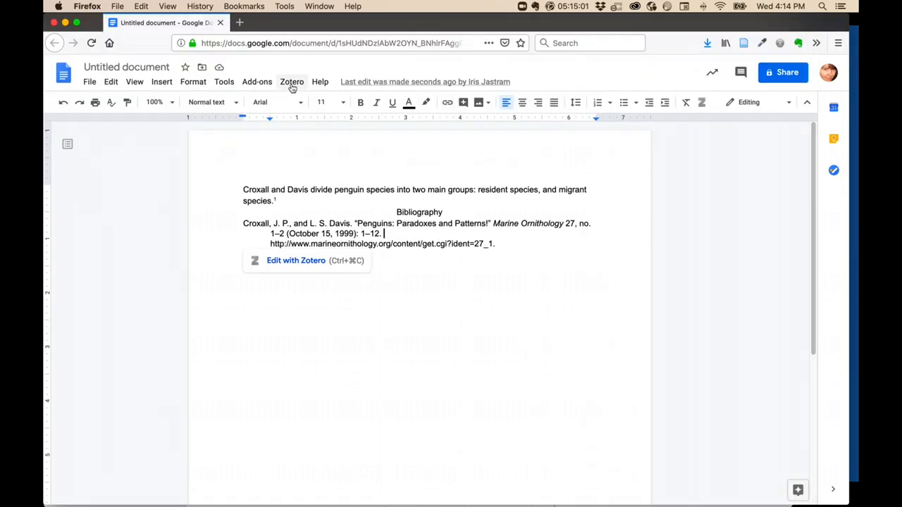
{"action": "left_click", "coordinate": [296, 259]}
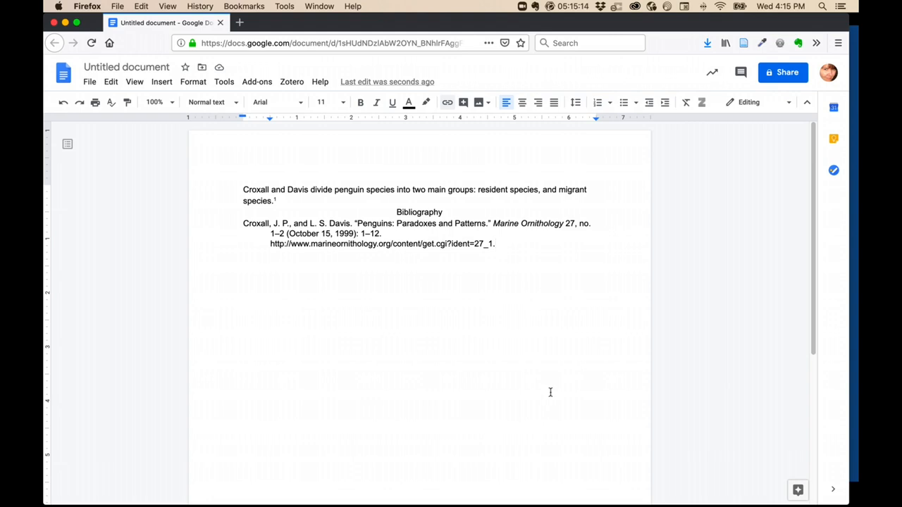
{"action": "mouse_move", "coordinate": [524, 288]}
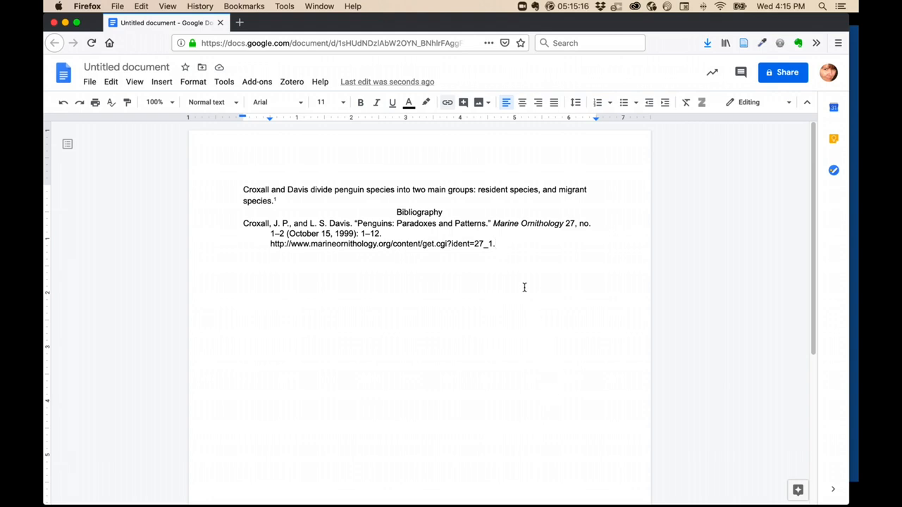
{"action": "mouse_move", "coordinate": [533, 335]}
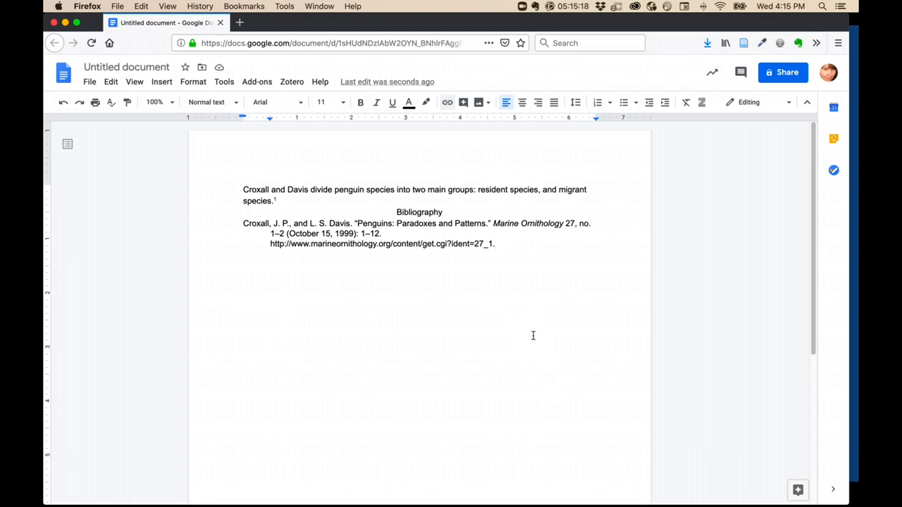
{"action": "mouse_move", "coordinate": [448, 211]}
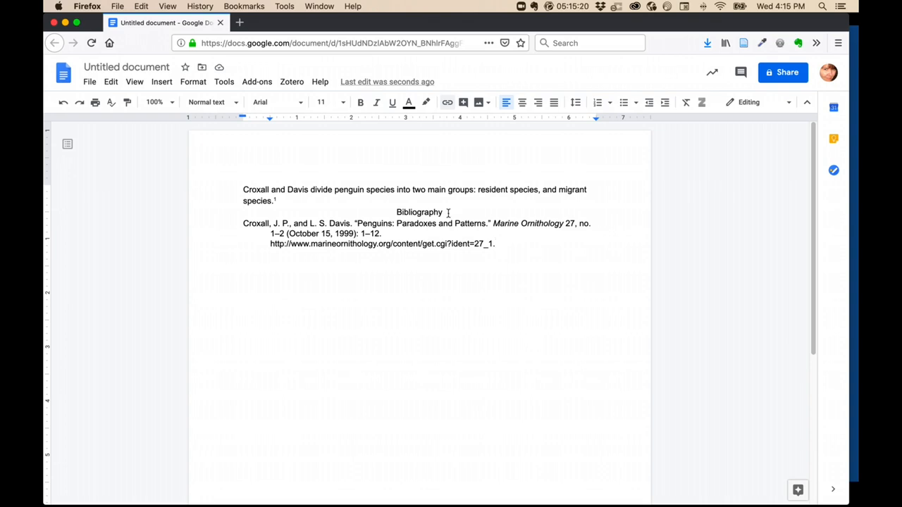
Return to the document and start a sentence 'In this article' after the bibliography URL
{"action": "left_click", "coordinate": [292, 81]}
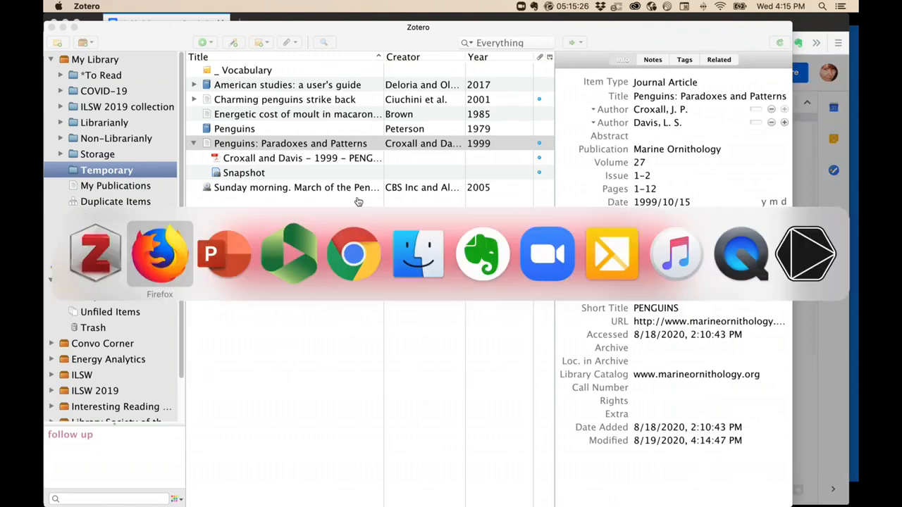
{"action": "left_click", "coordinate": [160, 253]}
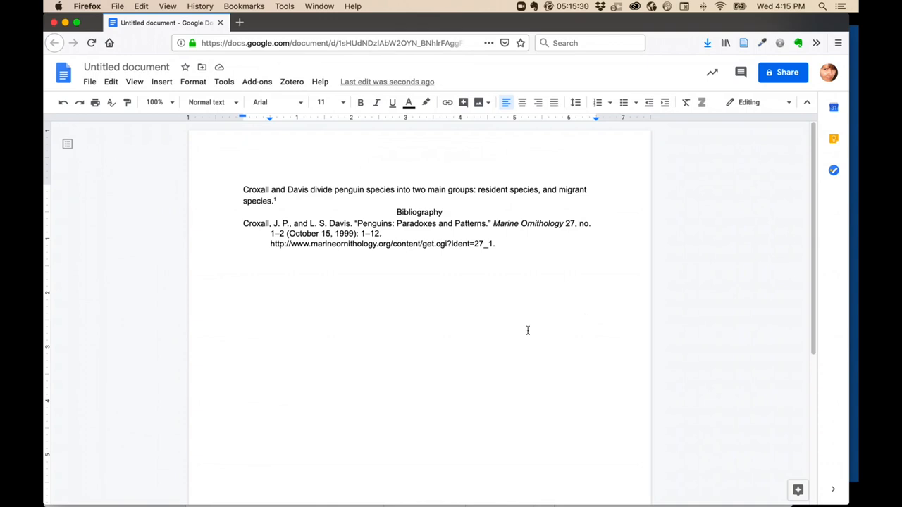
{"action": "mouse_move", "coordinate": [401, 248]}
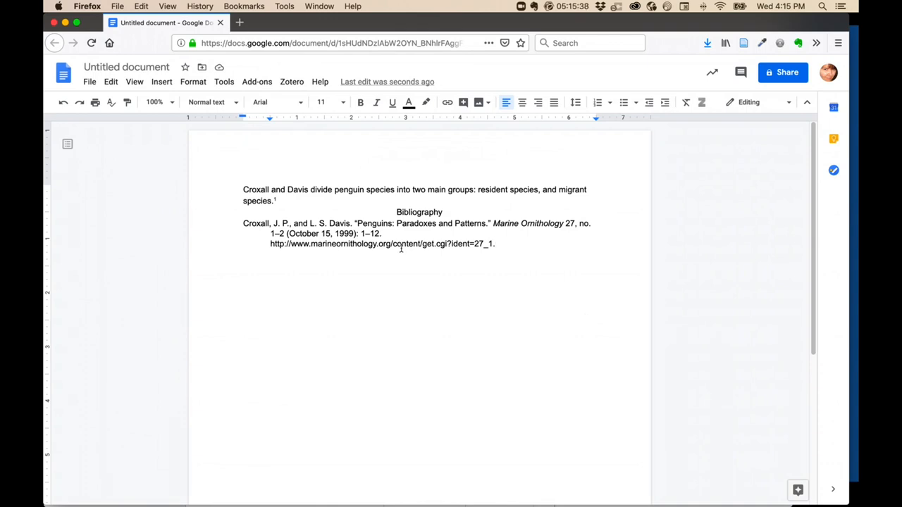
{"action": "left_click", "coordinate": [382, 244]}
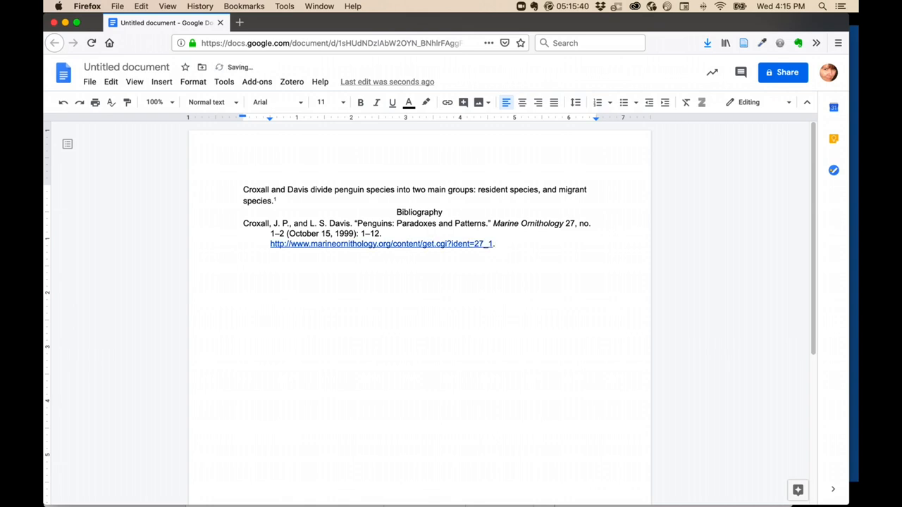
{"action": "type", "text": "In this article"}
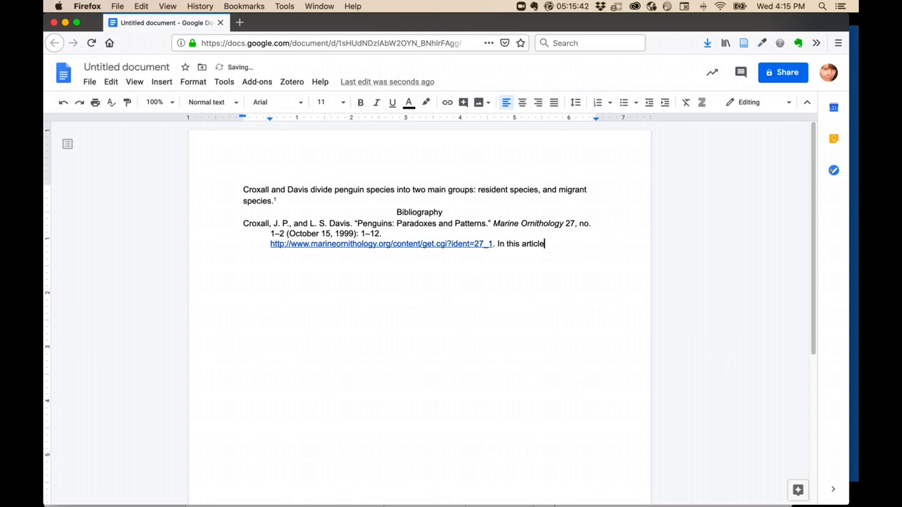